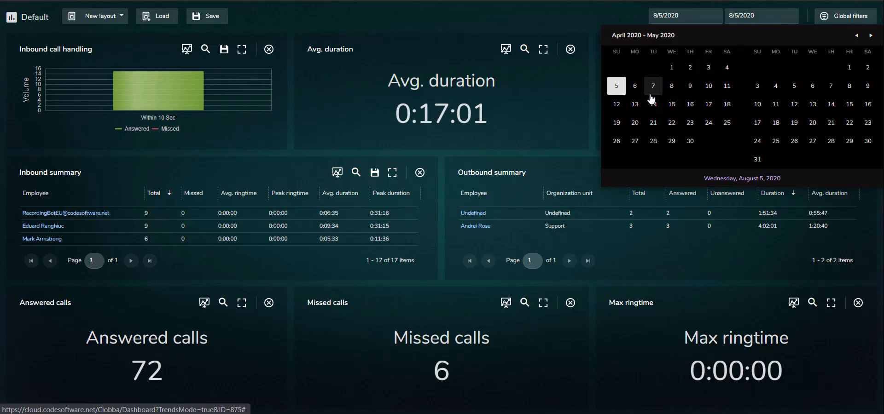
Step: Start the dashboard period on 4/1/2020 and open the dashboard's global filters
click(671, 67)
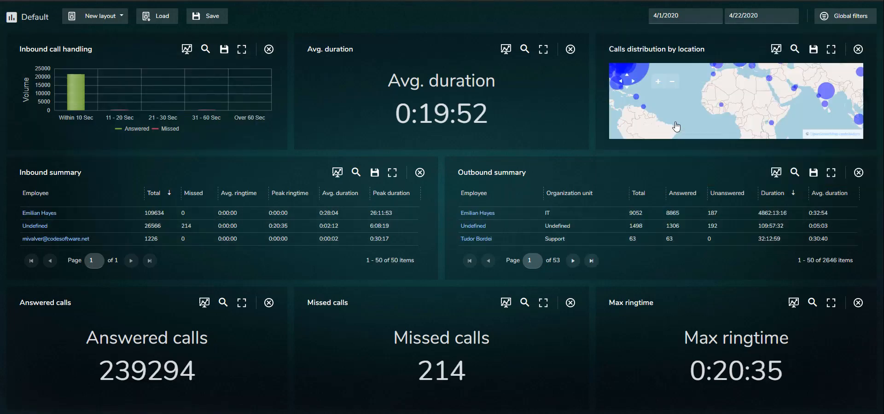
click(850, 16)
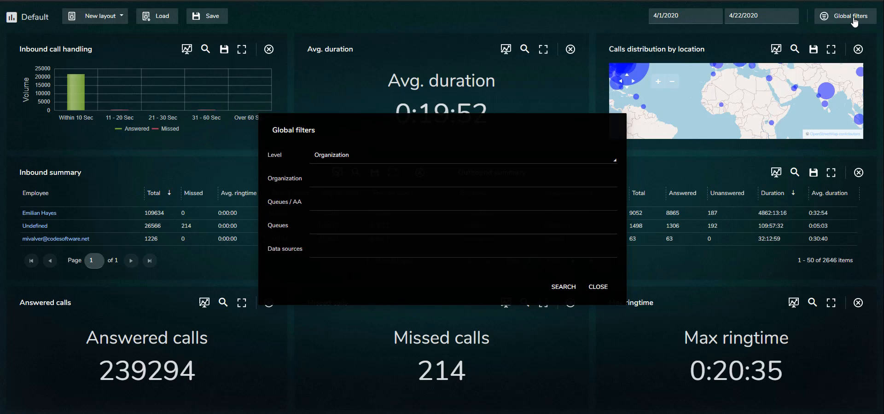
mouse_move(486, 296)
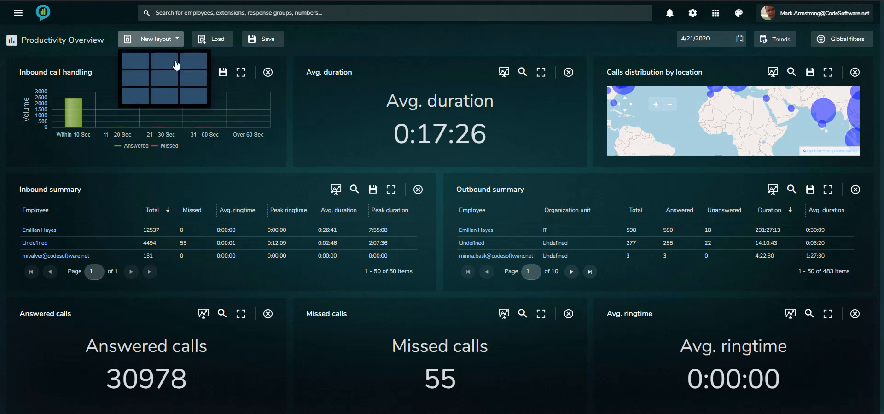
Step: Create a six-panel layout with Answered calls and Missed calls in the first two panels
click(164, 78)
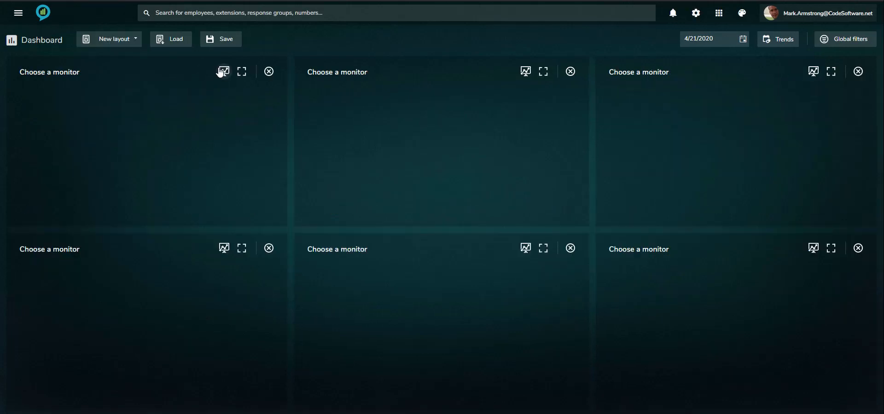
click(222, 71)
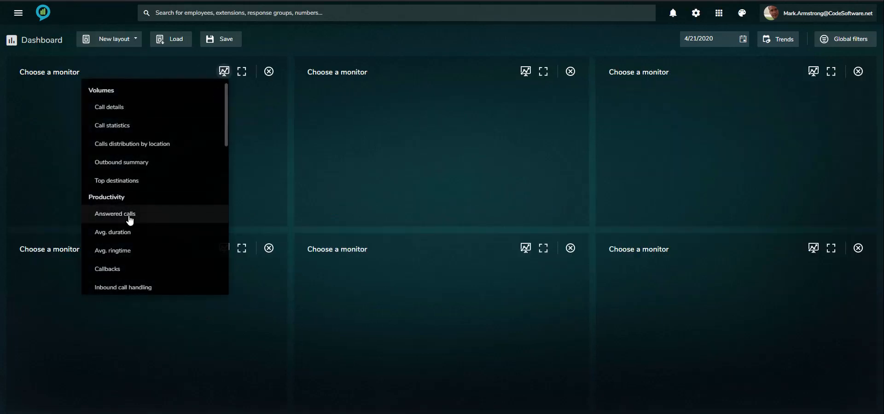
click(114, 214)
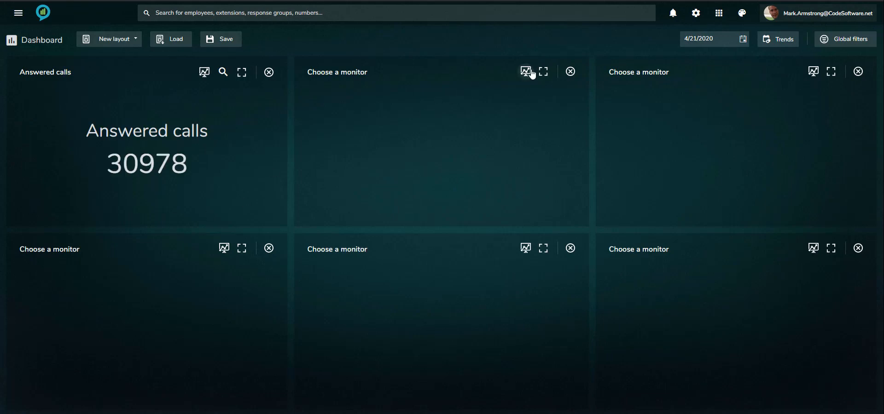
click(524, 71)
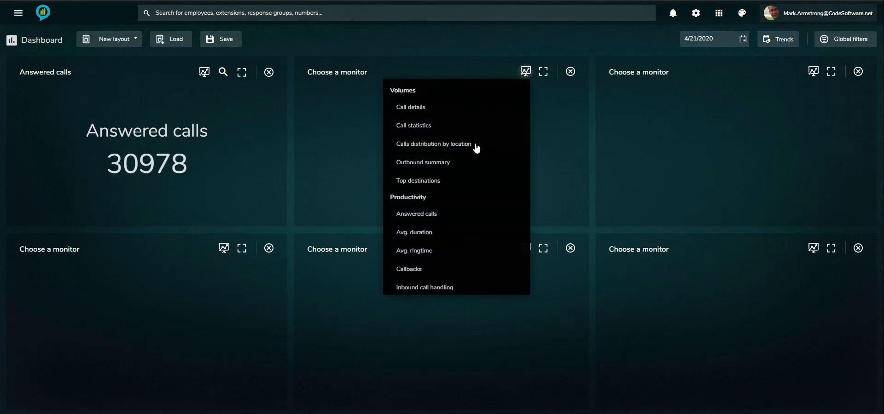
scroll(down, 3)
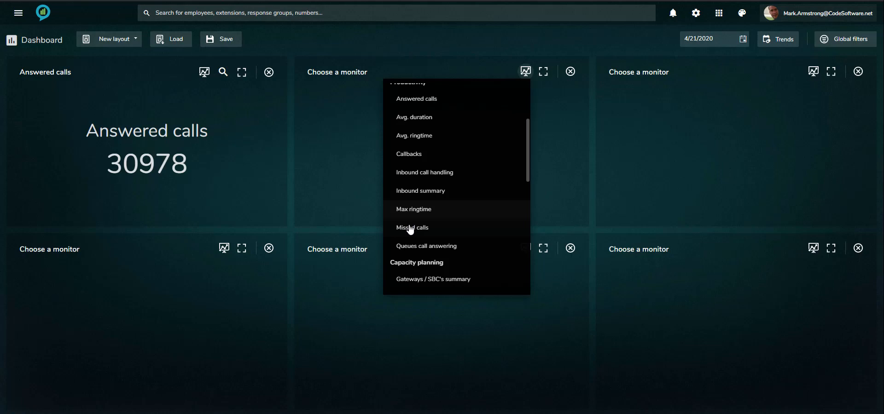
click(412, 227)
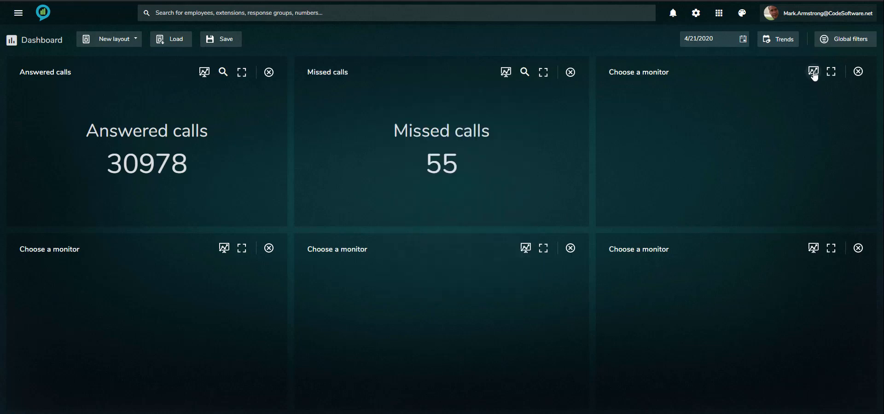
mouse_move(702, 236)
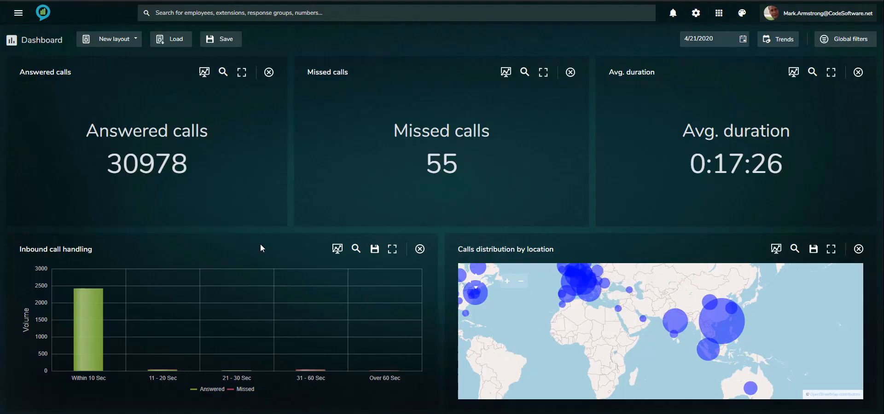
mouse_move(356, 248)
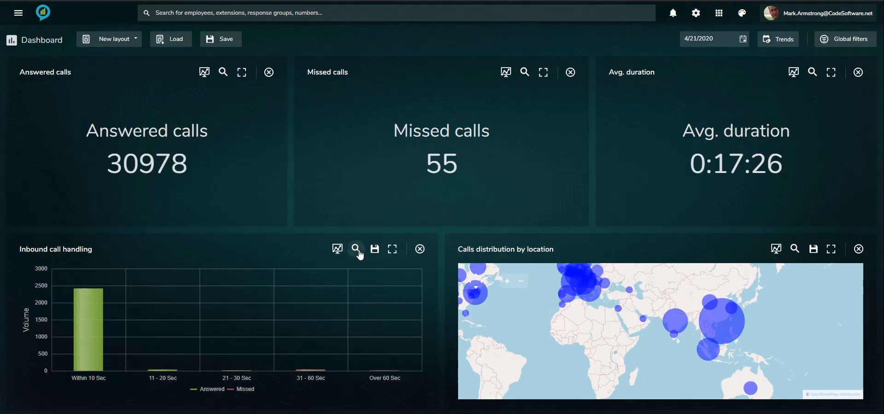
click(356, 249)
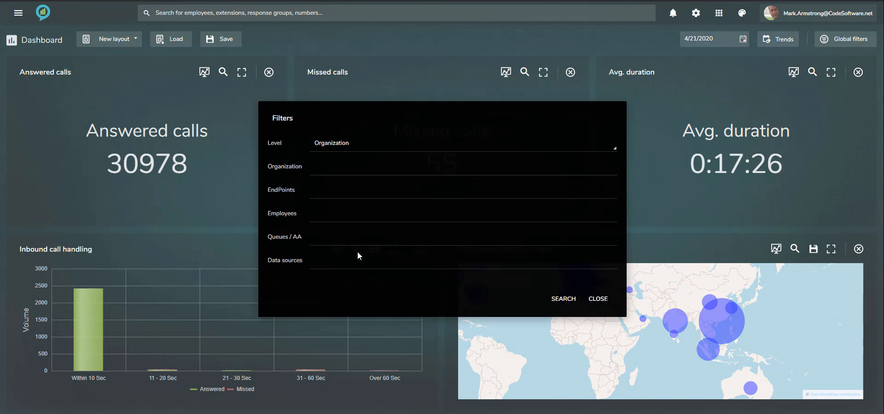
mouse_move(604, 301)
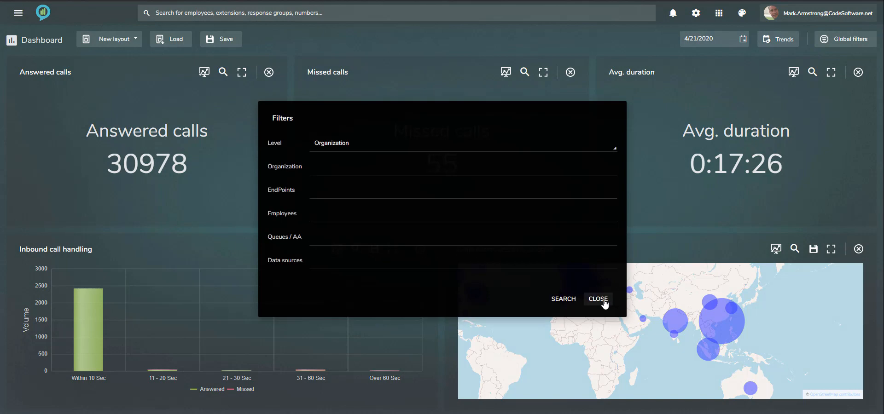
click(598, 299)
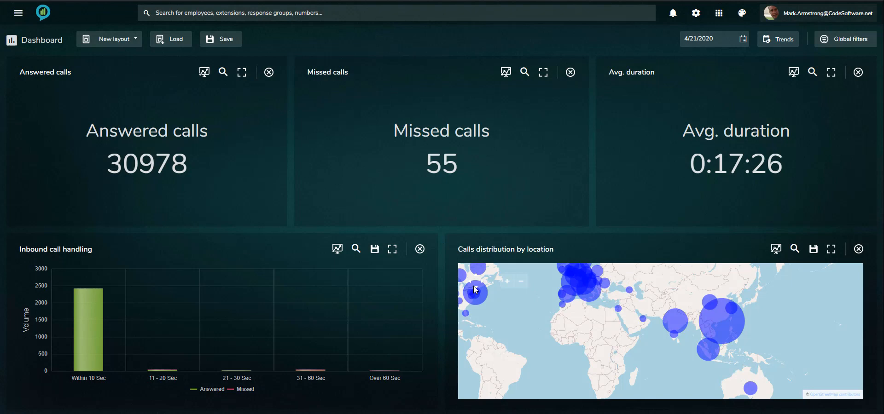
mouse_move(375, 249)
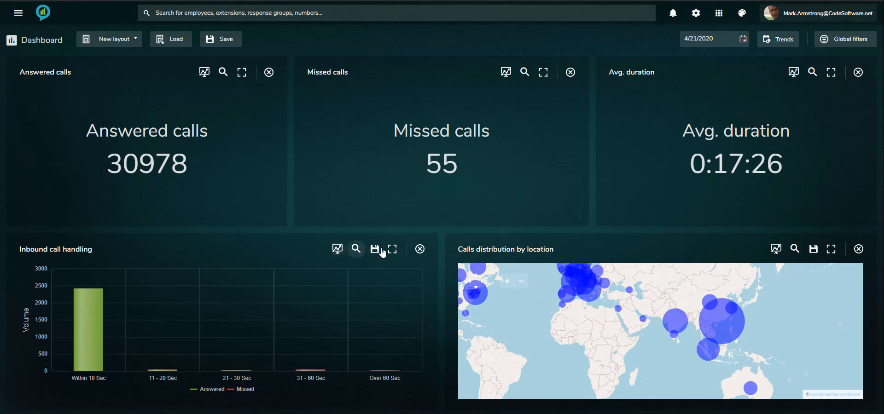
Step: Enlarge the Inbound call handling chart to full screen
click(395, 249)
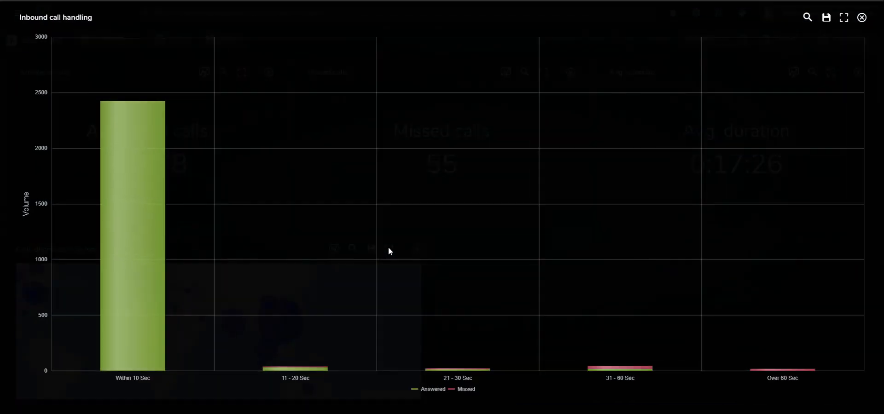
mouse_move(433, 391)
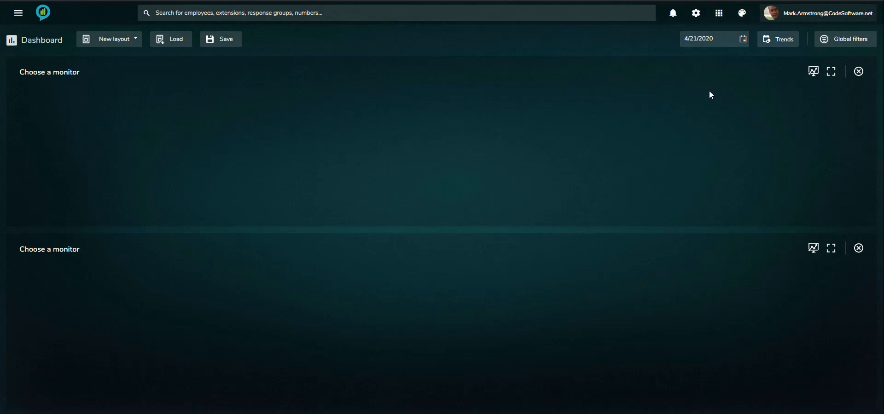
Step: Put the Callbacks chart in the top panel and maximize Queues call answering
click(812, 72)
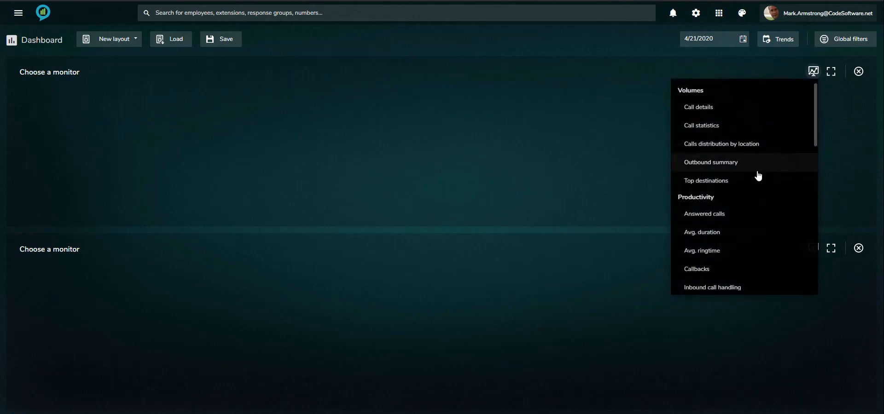
click(697, 269)
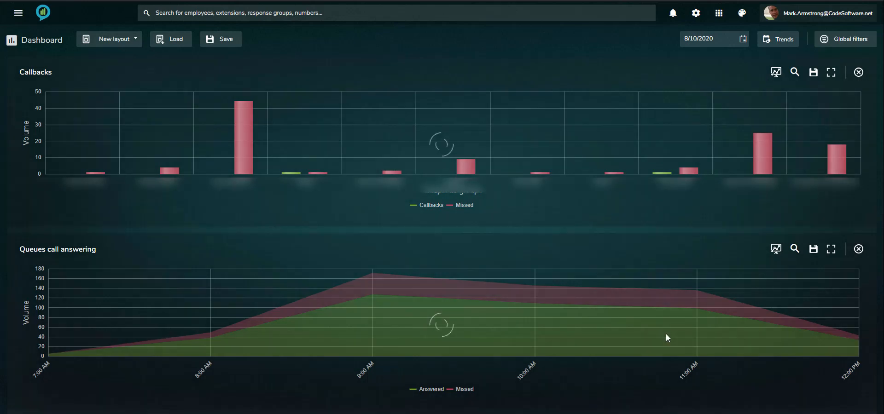
click(831, 249)
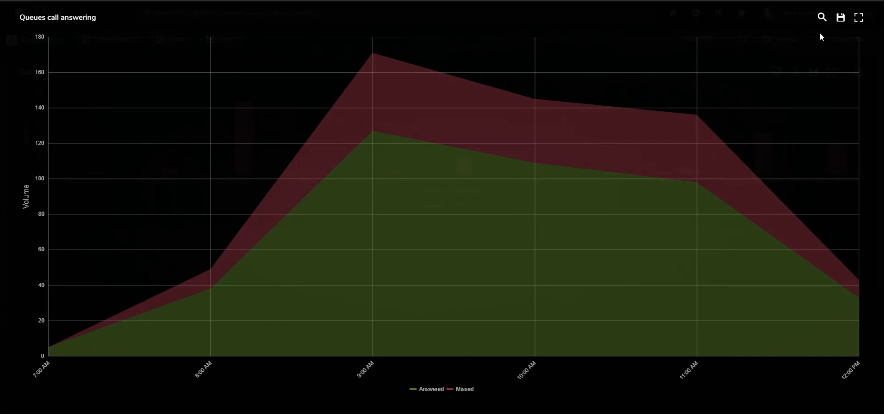
mouse_move(822, 17)
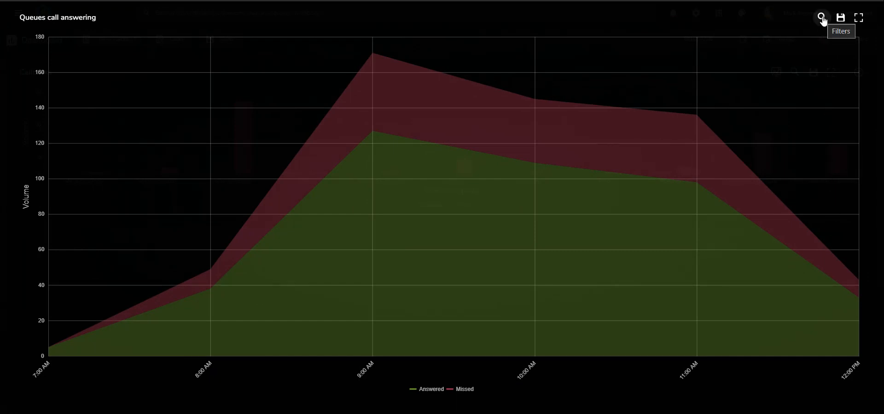
mouse_move(821, 16)
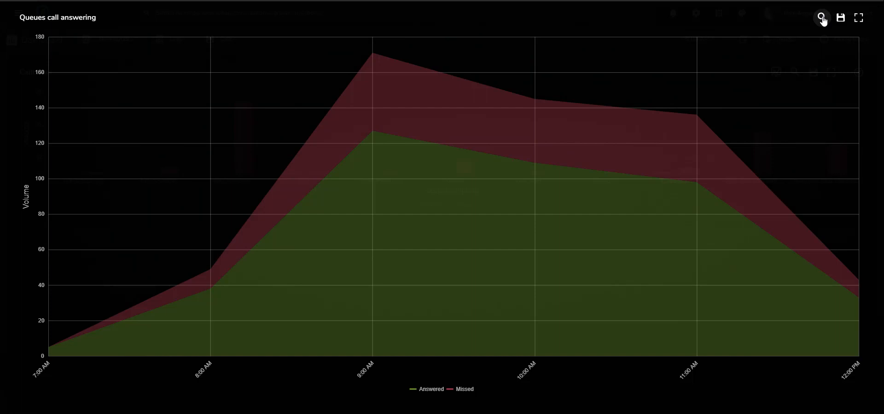
Step: Open the Queues call answering filters and drill into the Response group Details report
click(821, 17)
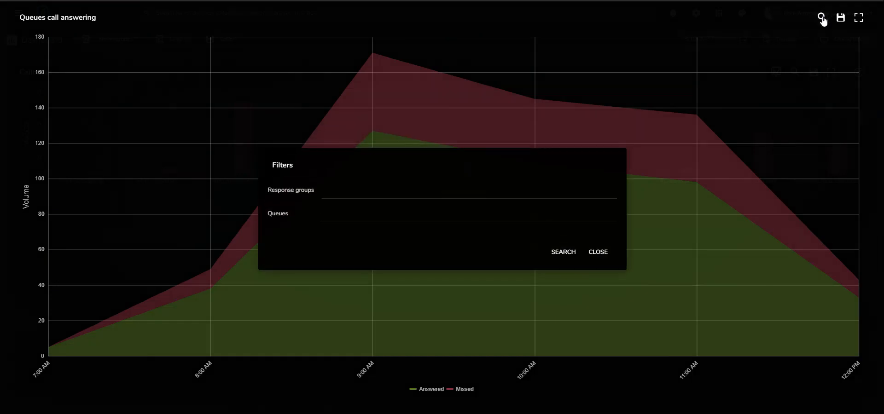
click(598, 252)
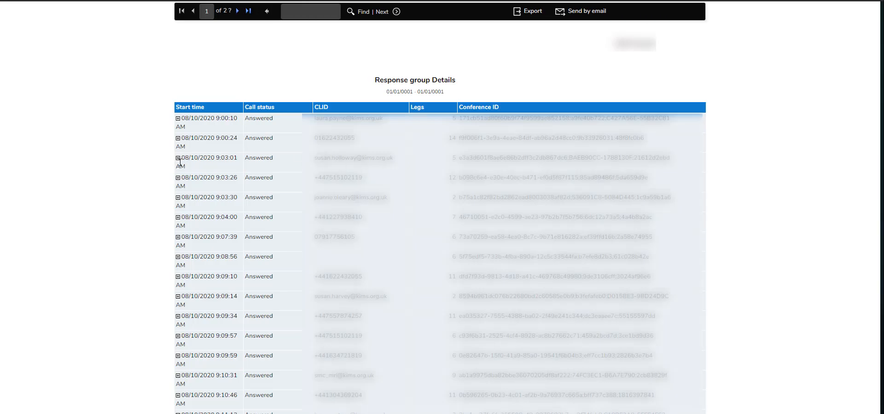
Step: Expand the 08/10/2020 9:03:01 AM call's per-employee legs, then return to the dashboard
click(178, 158)
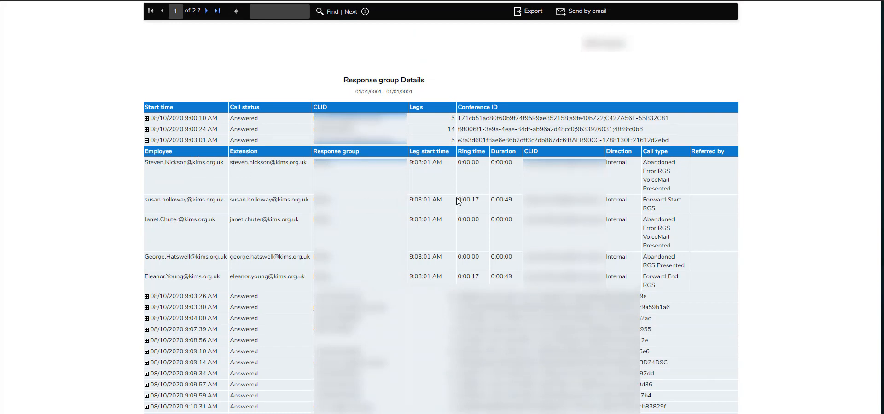
double_click(468, 199)
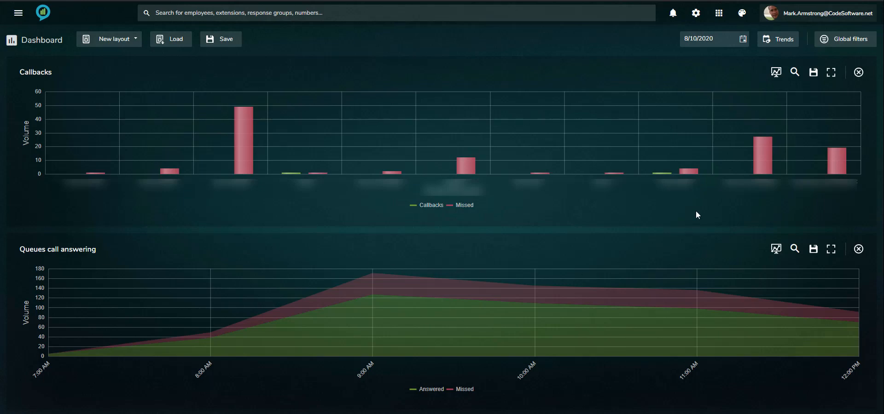
mouse_move(793, 94)
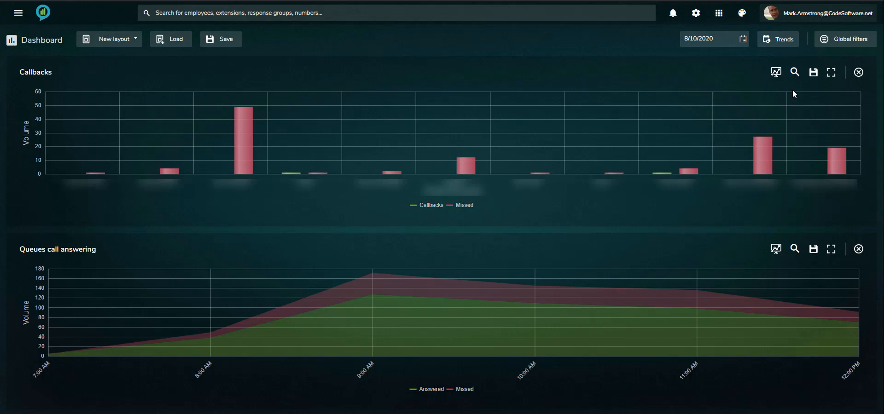
mouse_move(794, 72)
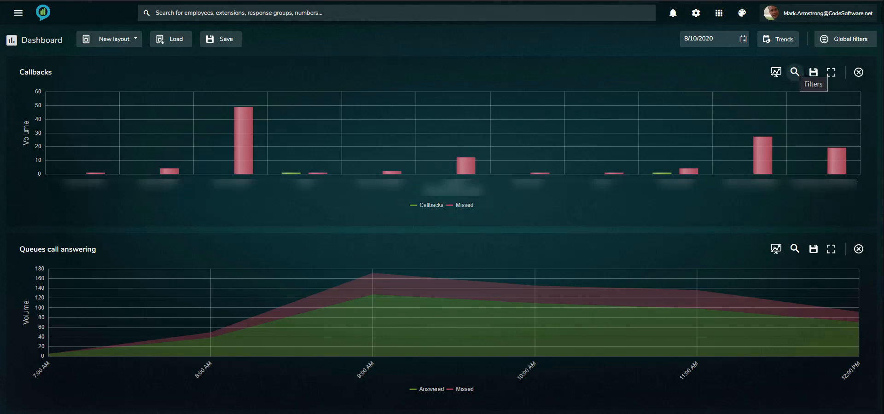
Step: Enlarge the Callbacks chart of callbacks and missed calls to full screen
click(833, 72)
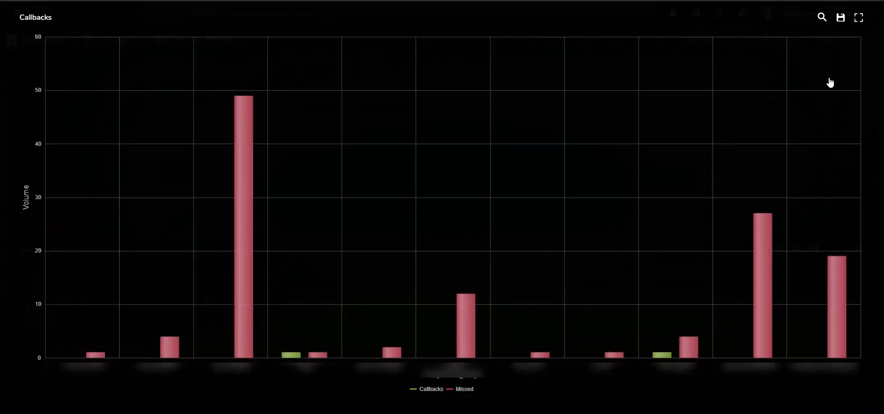
mouse_move(520, 195)
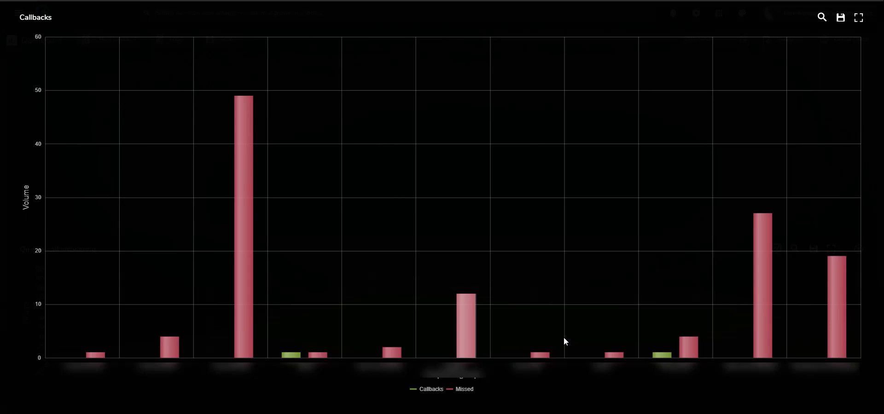
mouse_move(766, 308)
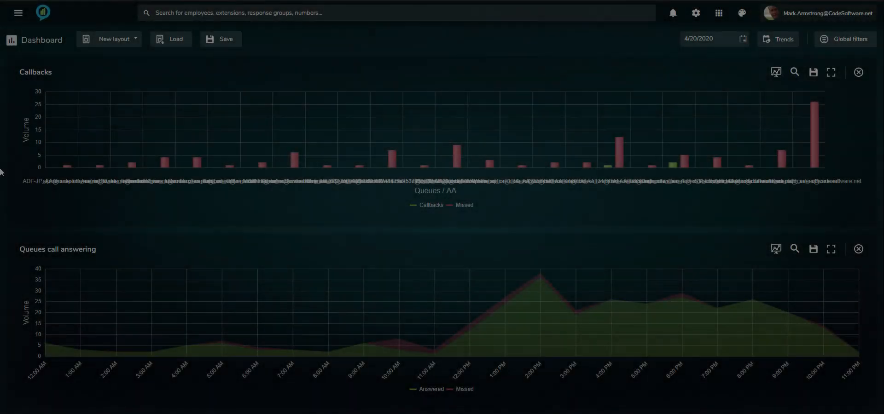
Step: Open the Queues / AA overview and set its start date to April 20, 2020
click(18, 12)
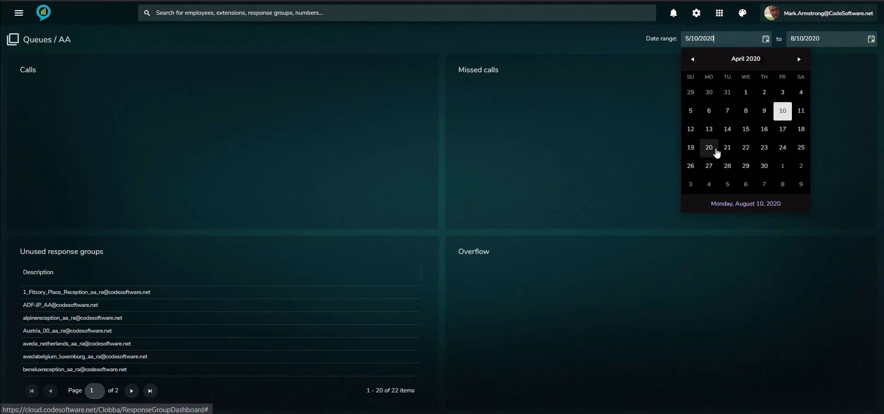
click(708, 148)
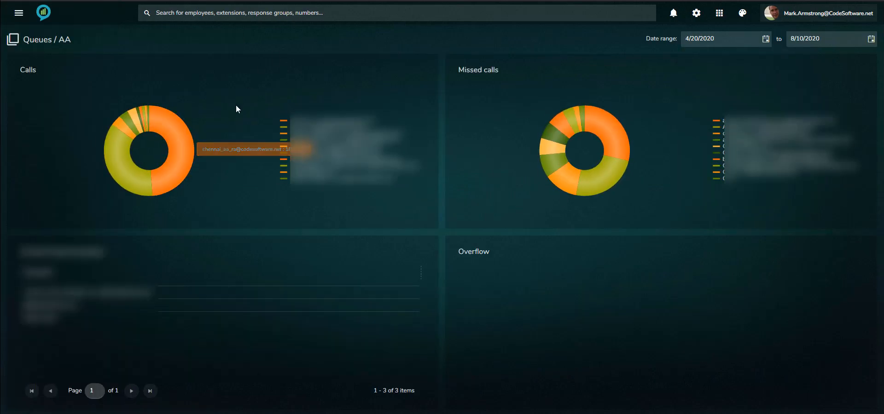
mouse_move(239, 99)
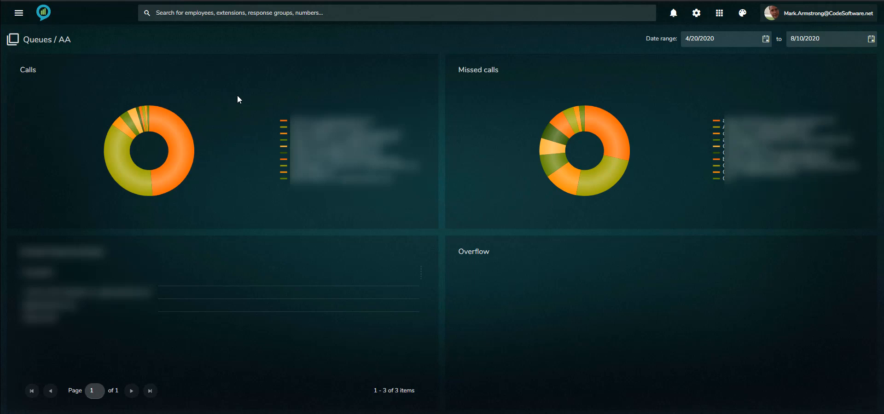
mouse_move(186, 145)
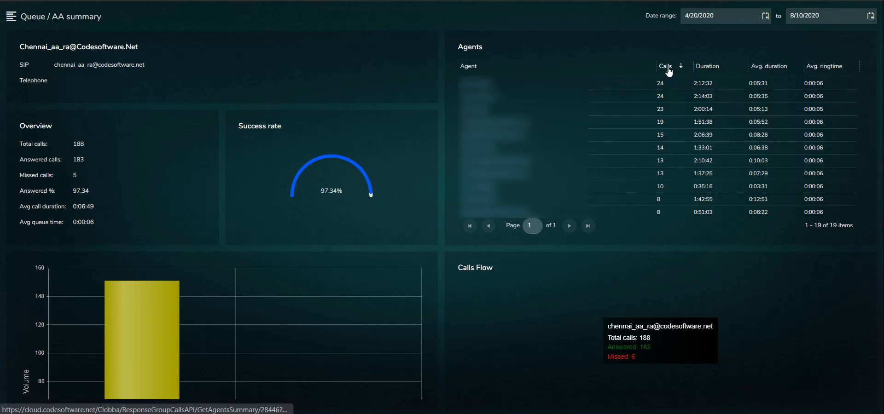
Step: Sort the Chennai queue's agents by call count and open the third agent's call details
click(665, 66)
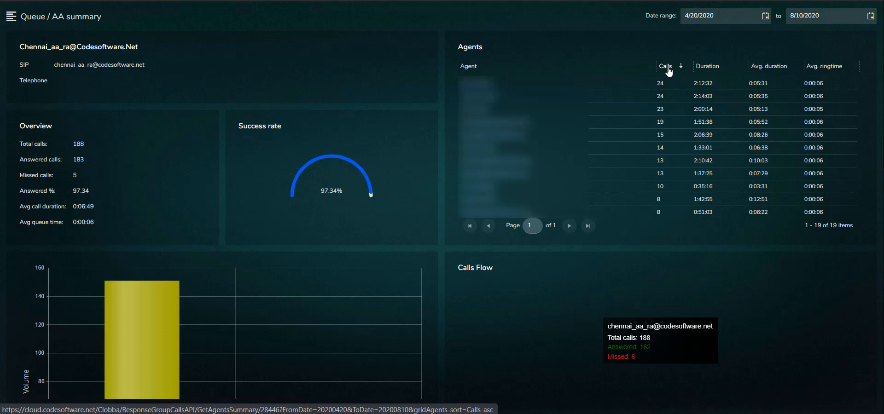
click(666, 66)
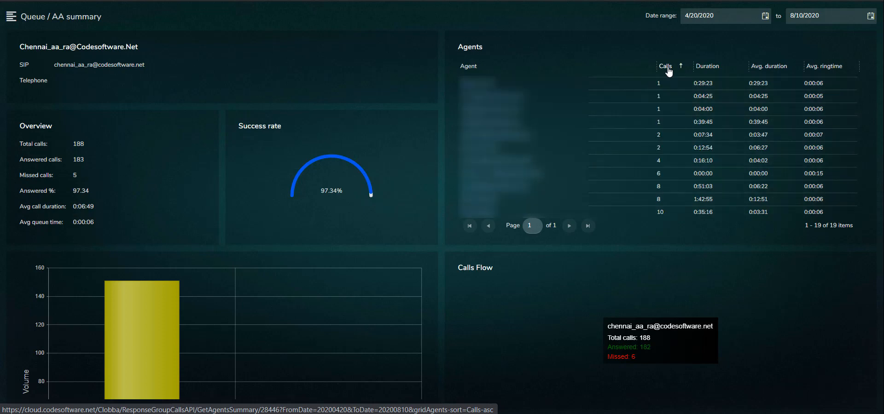
click(665, 66)
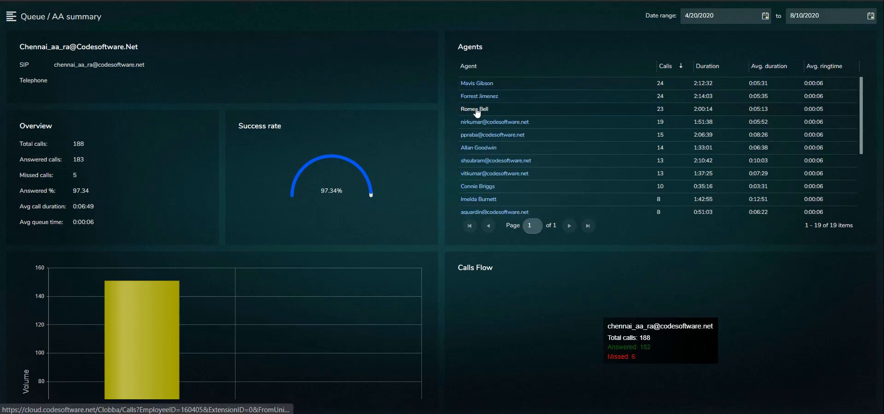
click(474, 109)
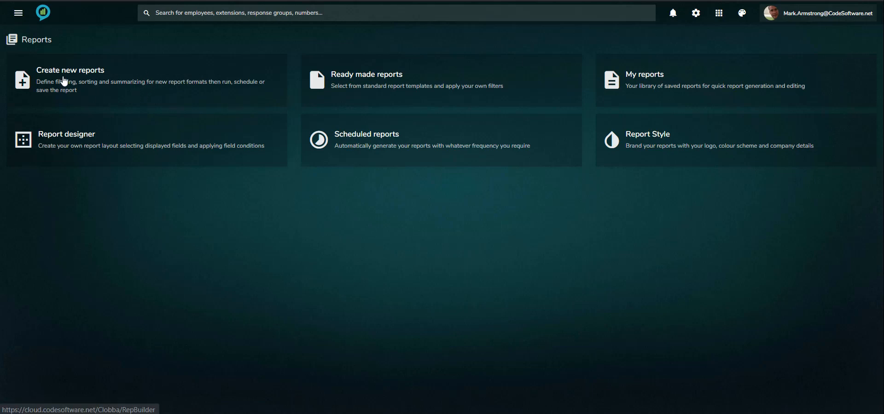
Step: Start a new report in Advanced mode, toggling the Organization and Queues / AA filter sections
click(70, 70)
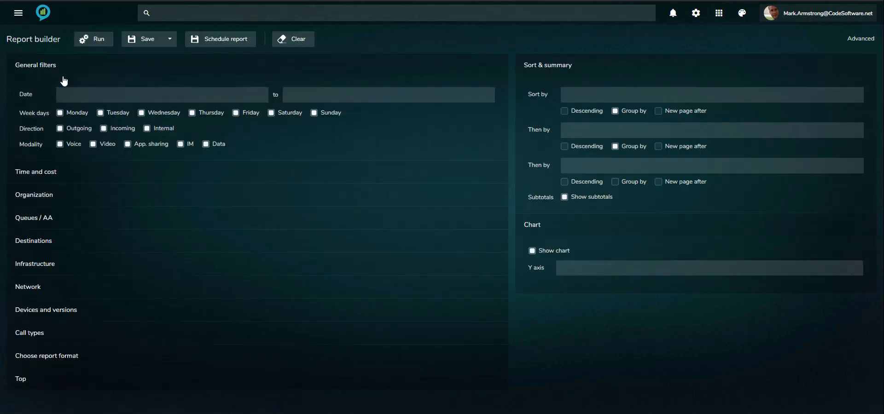
click(869, 38)
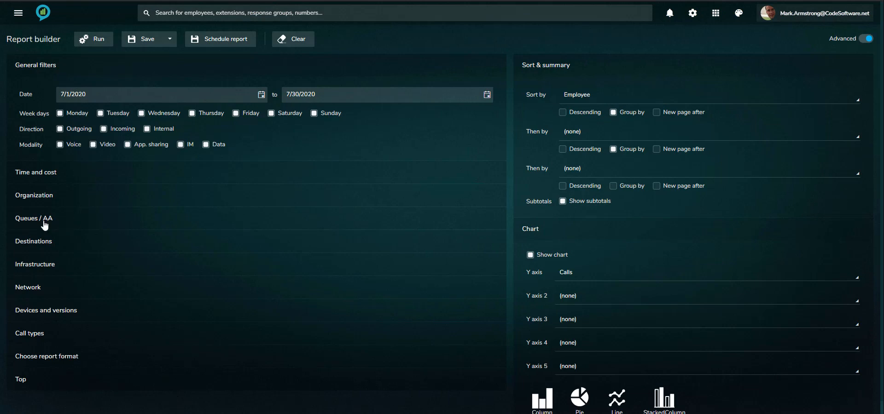
click(33, 196)
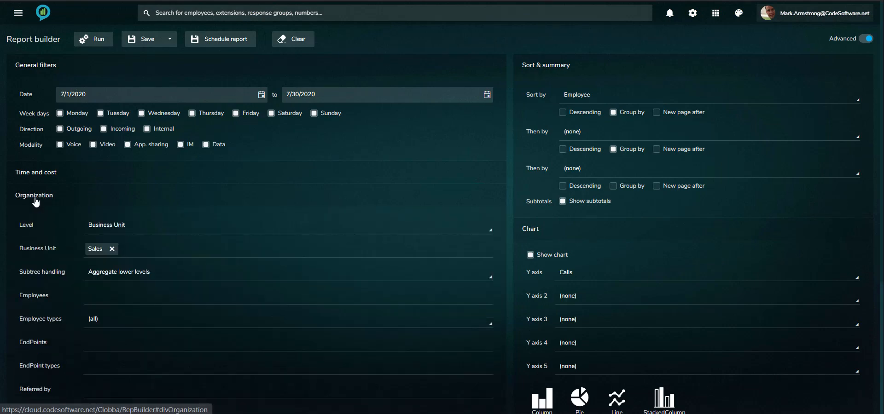
click(34, 195)
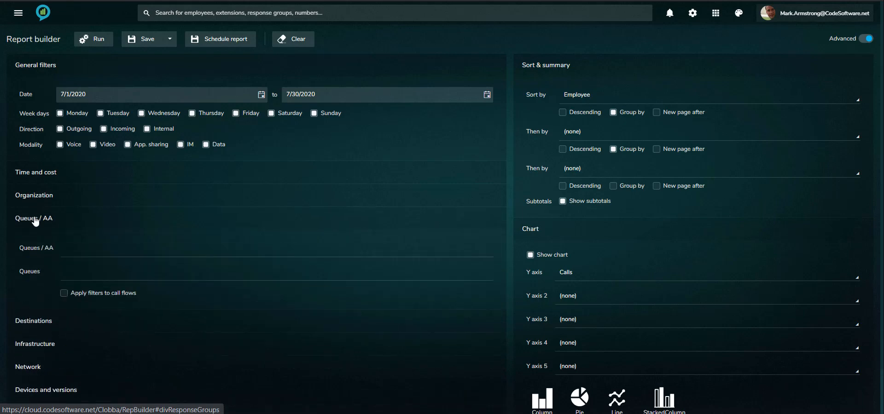
click(33, 218)
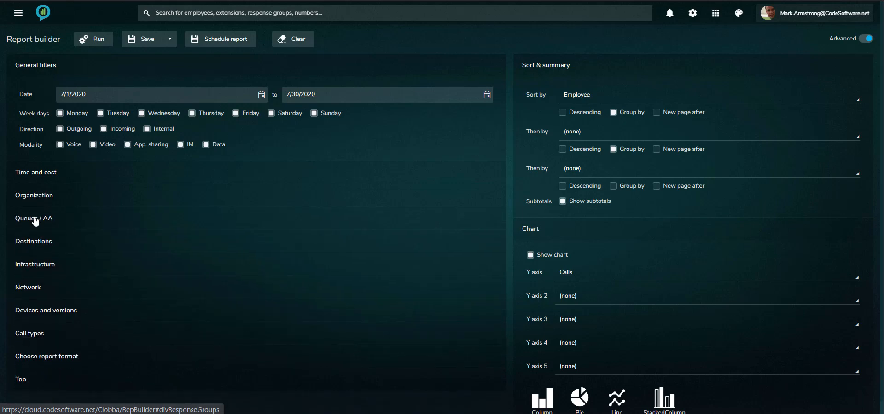
mouse_move(57, 220)
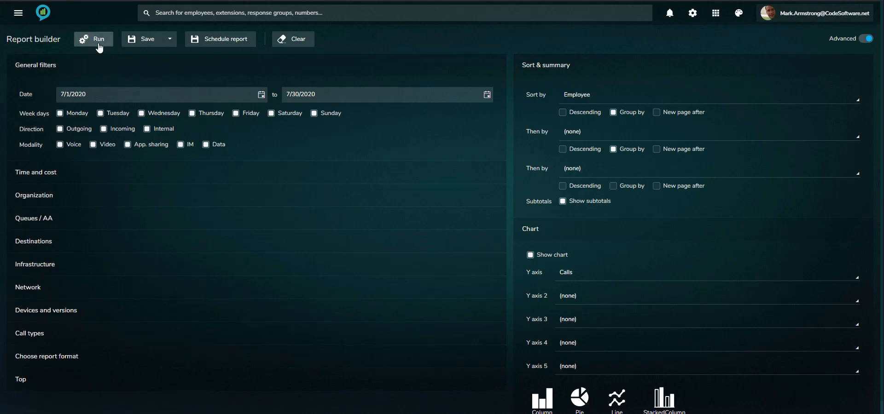
mouse_move(230, 43)
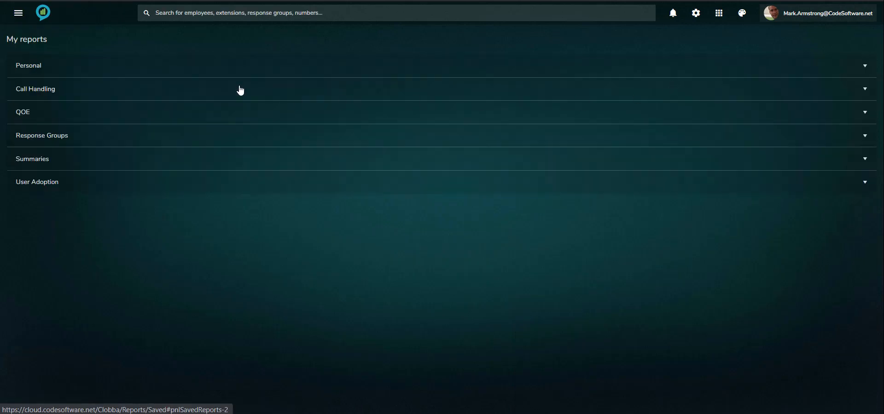
Step: Expand the saved Call Handling reports and open Average Ring Time
click(35, 88)
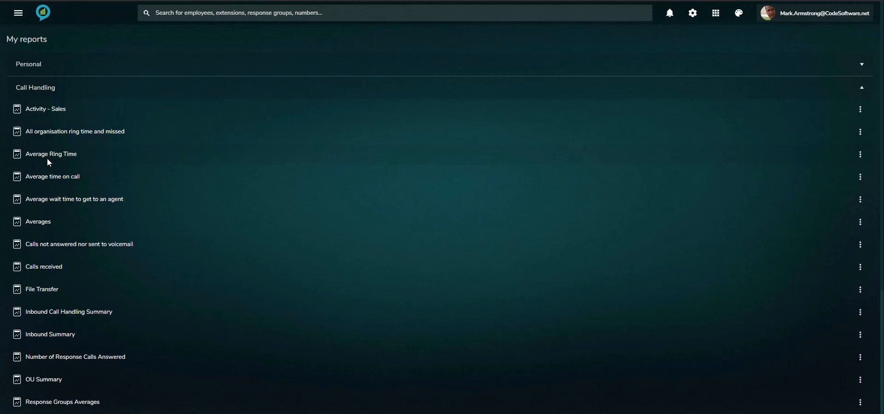
click(50, 154)
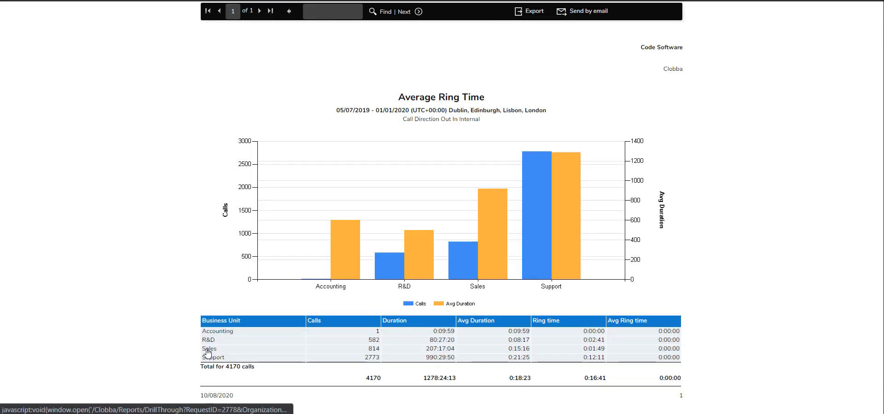
Step: Drill into the Sales row to list per-employee figures totalling 814 calls
click(208, 349)
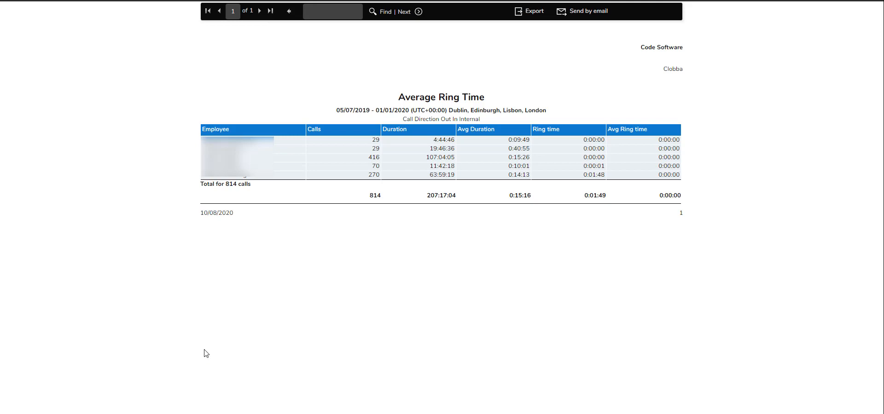
mouse_move(202, 255)
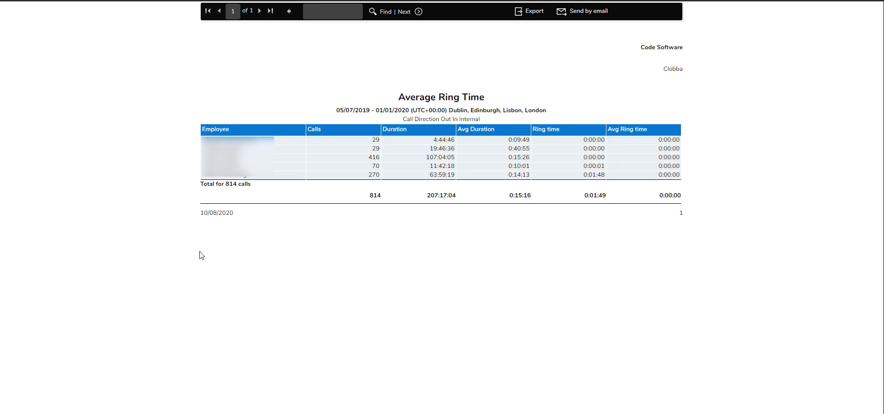